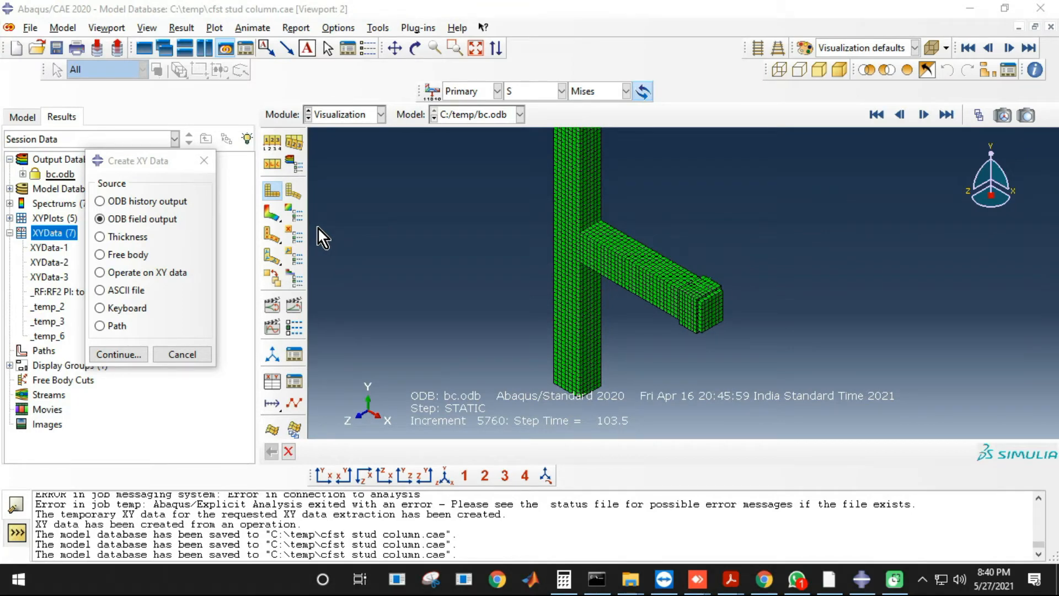
mouse_move(329, 199)
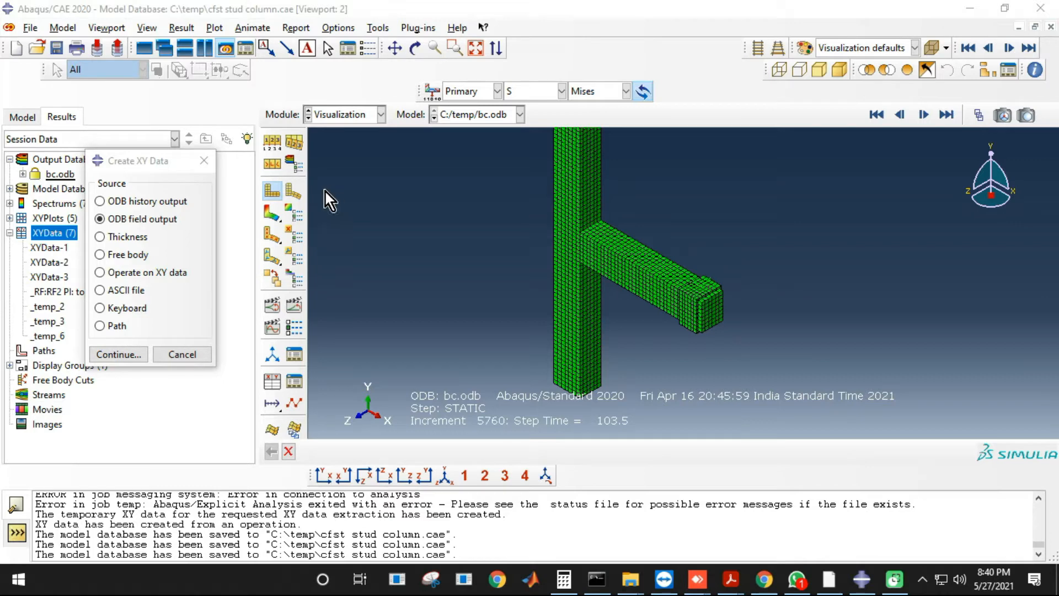
mouse_move(190, 174)
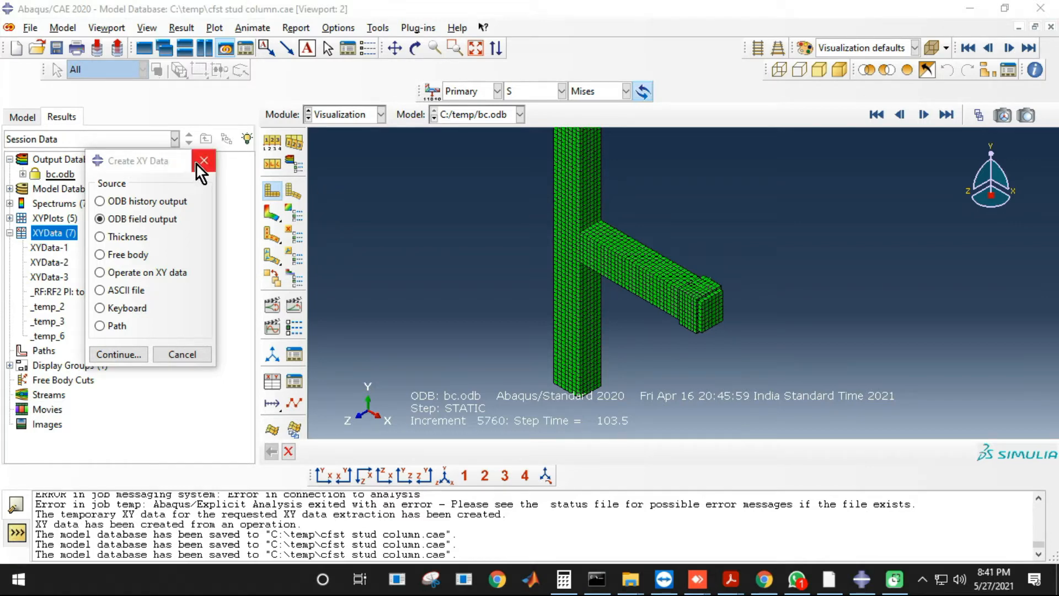
- Close the Create XY Data dialog so only the beam-column joint model shows
click(203, 161)
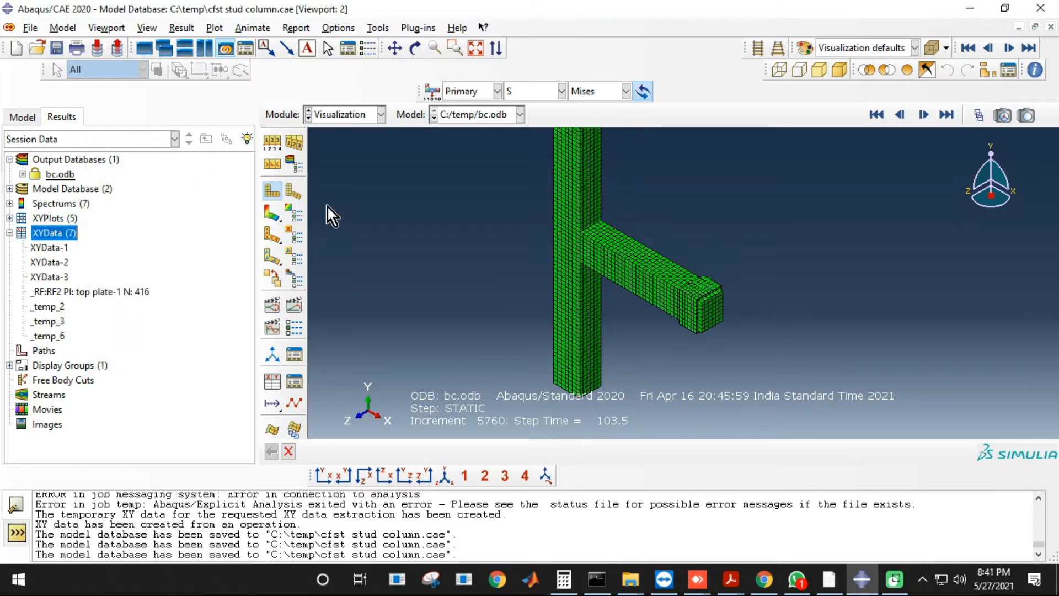
mouse_move(700, 258)
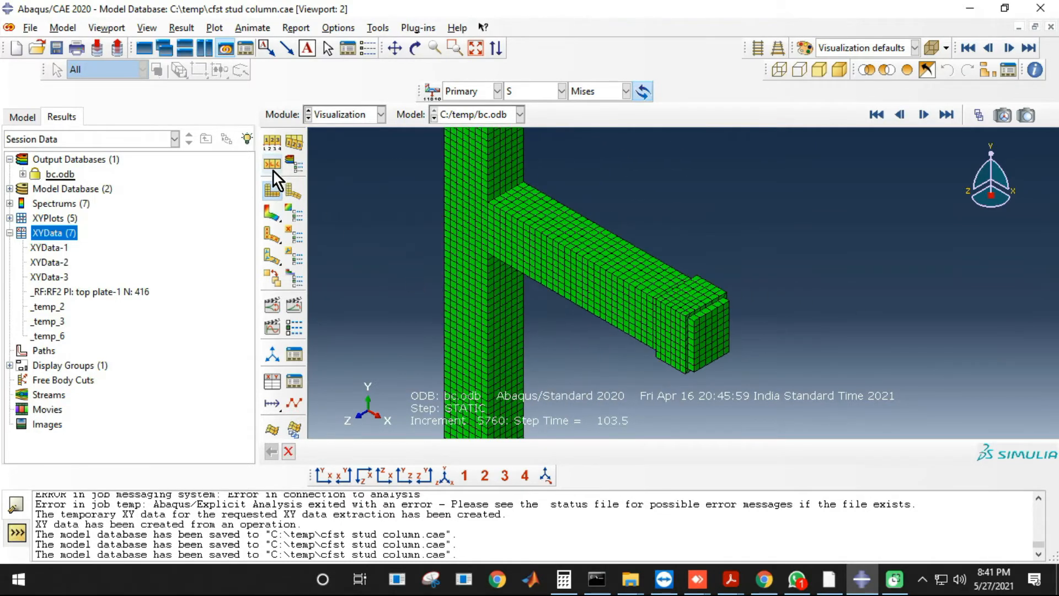
- Turn on boundary condition symbols in the ODB display options and apply them
click(146, 27)
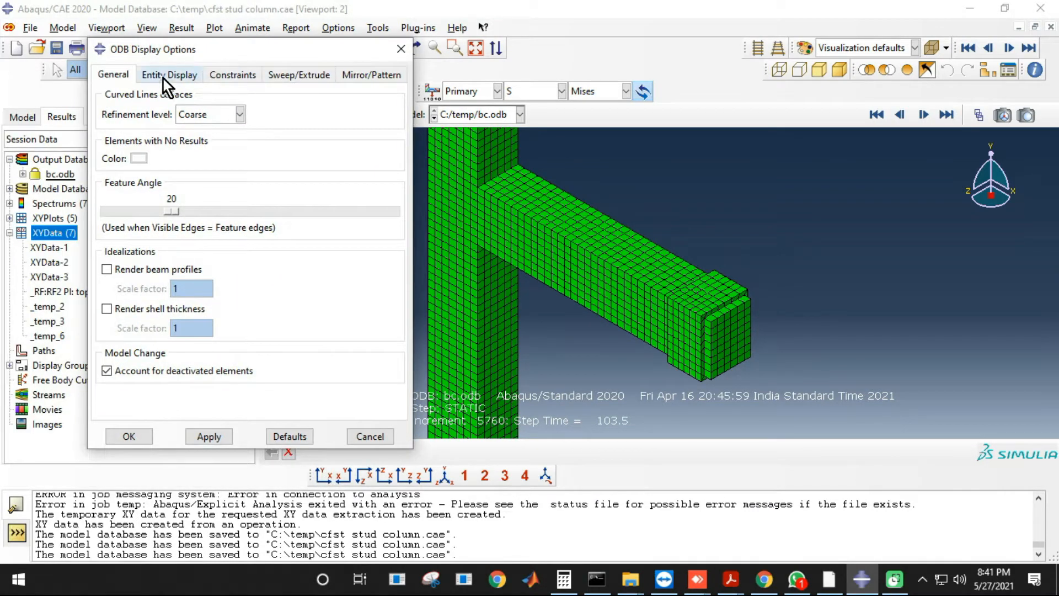
click(232, 75)
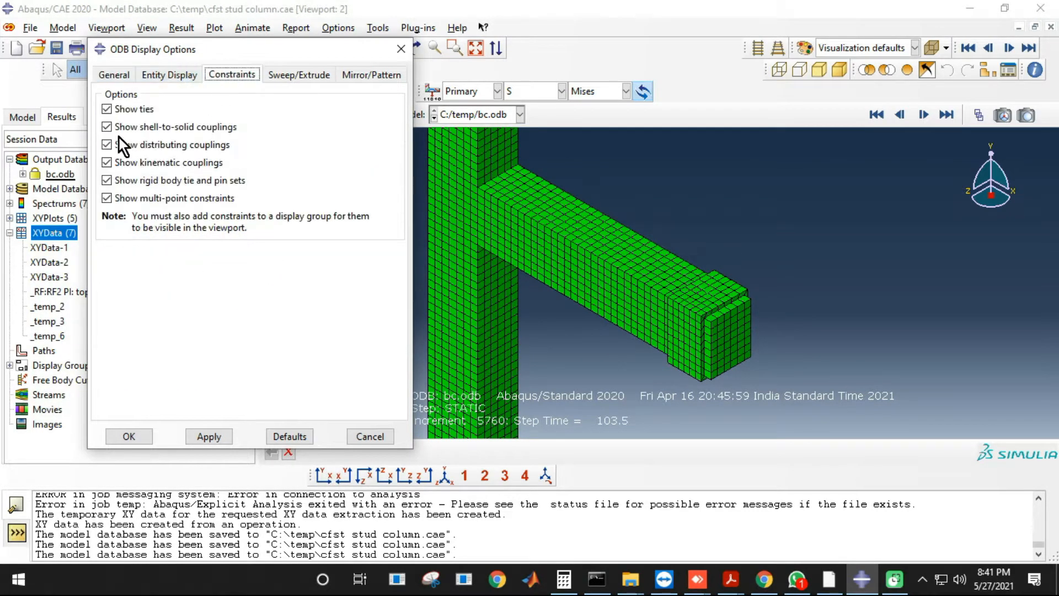
click(169, 74)
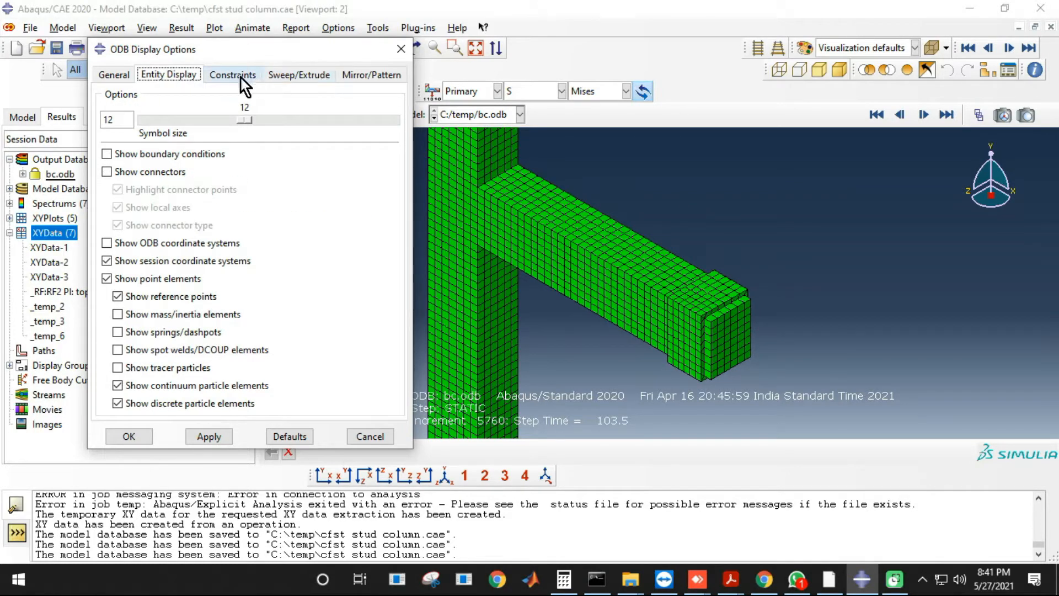
click(108, 154)
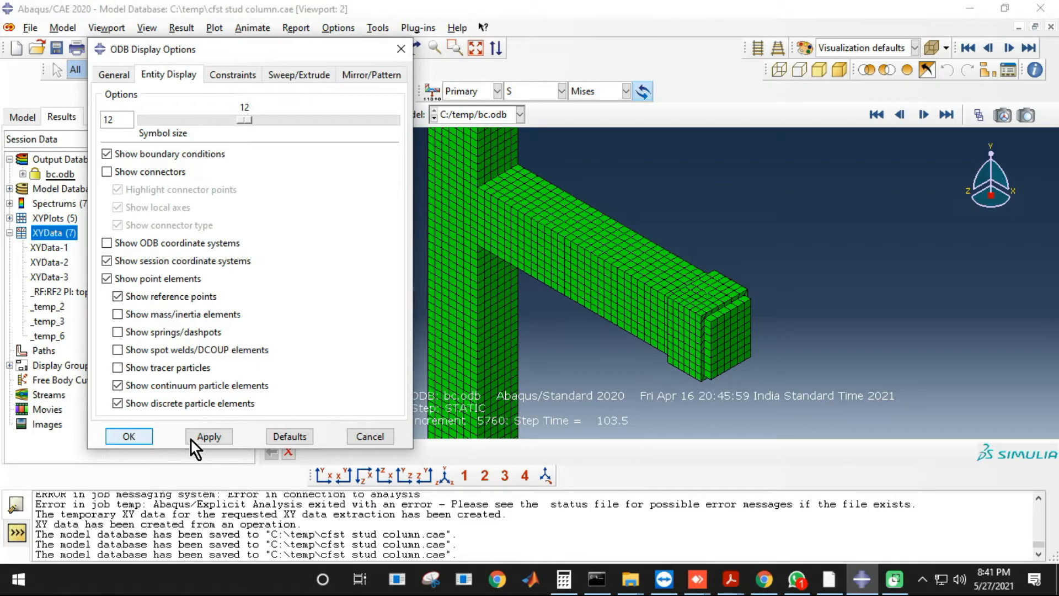
click(128, 436)
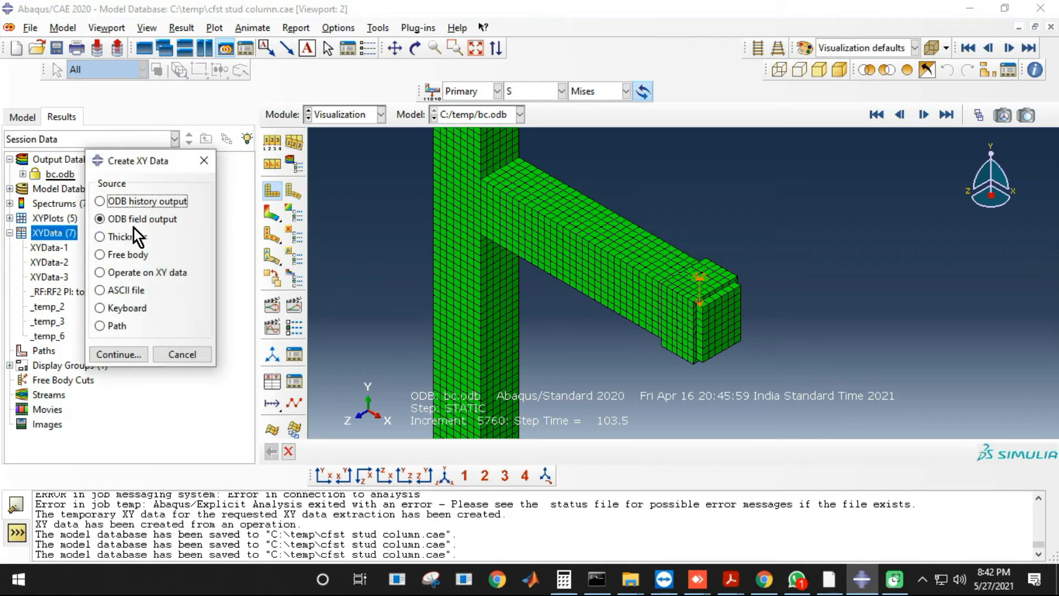
- Select RF2 and U2 field outputs and start picking nodes for extraction
click(118, 354)
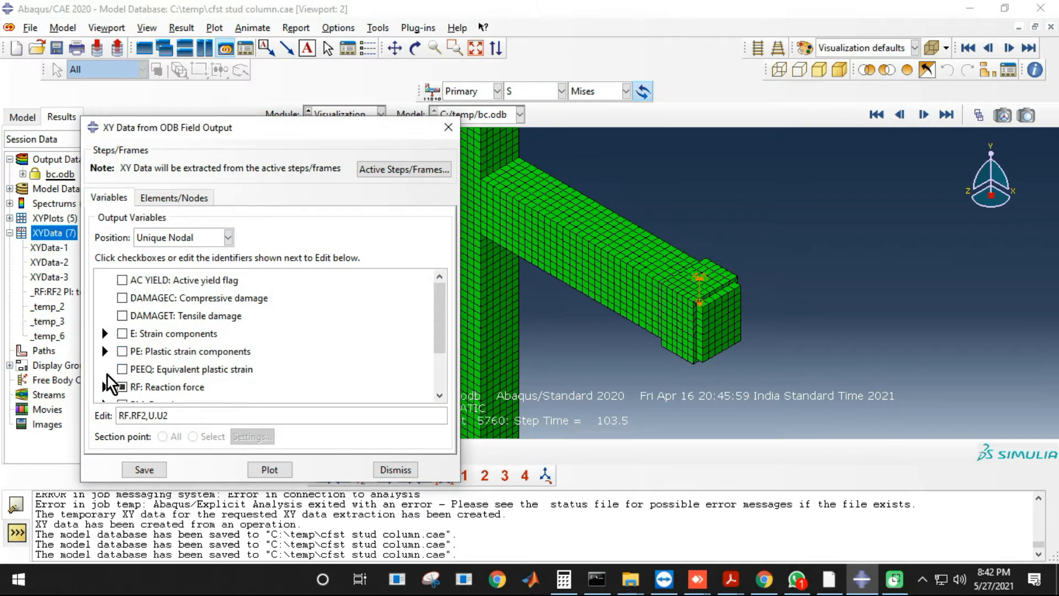
click(105, 386)
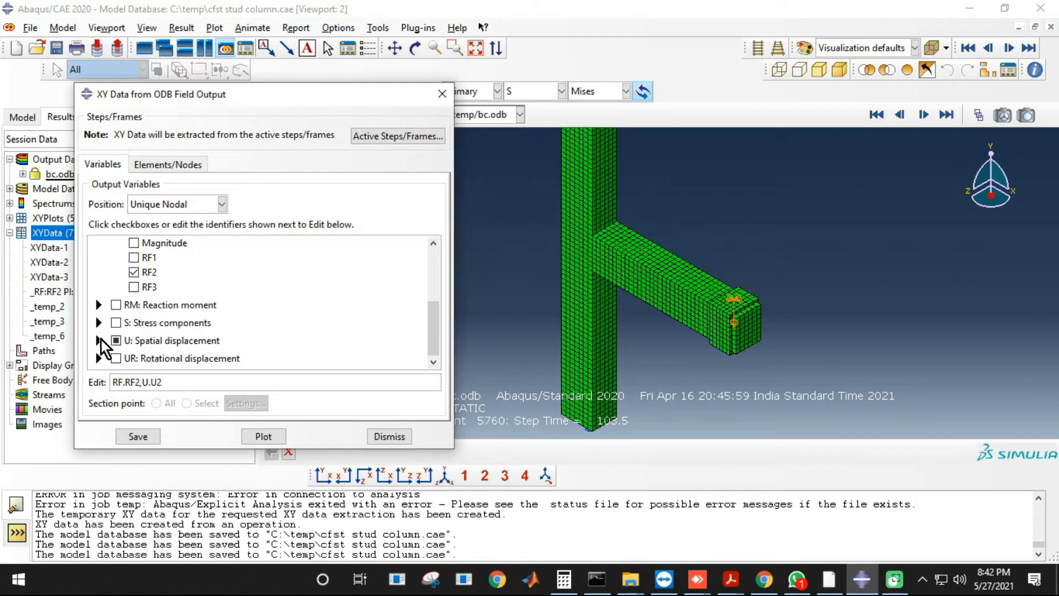
click(168, 164)
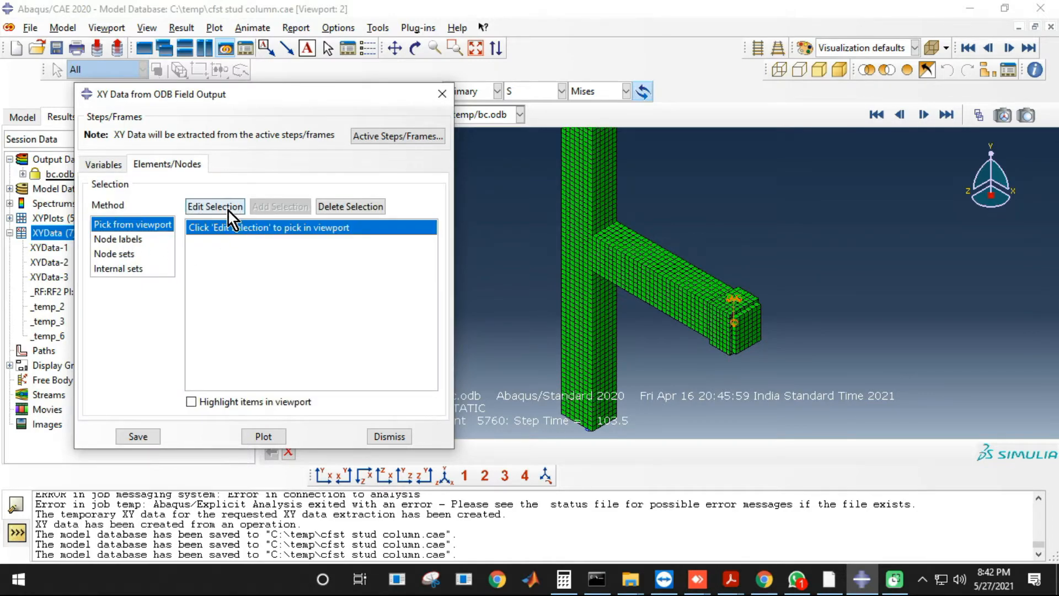
click(215, 207)
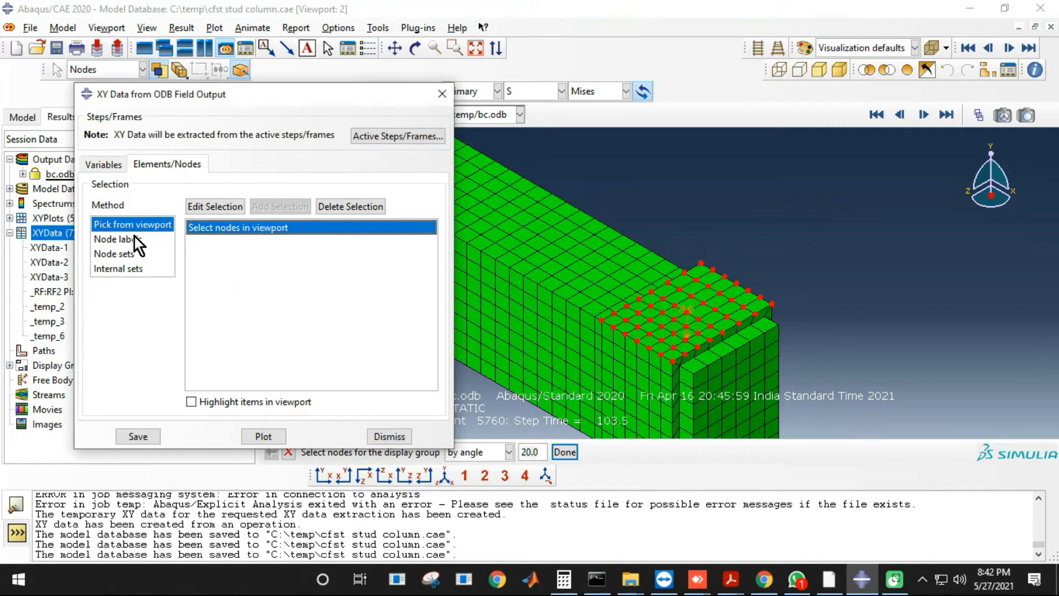
- Browse the node sets M_SET-1, SET-7, M_SET-5, M_SET-3 and choose SET-8
click(118, 269)
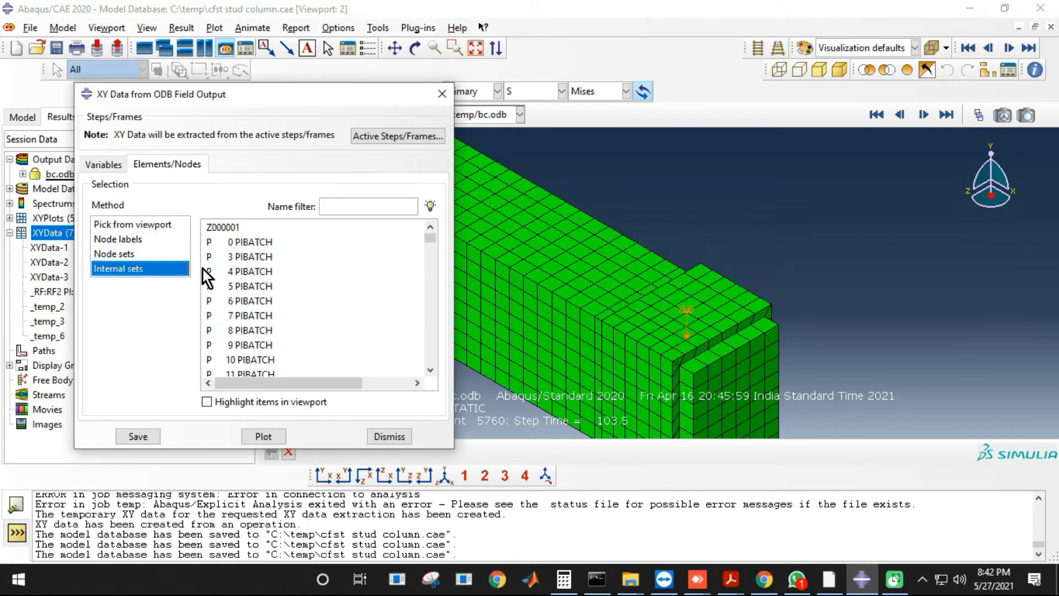
click(114, 253)
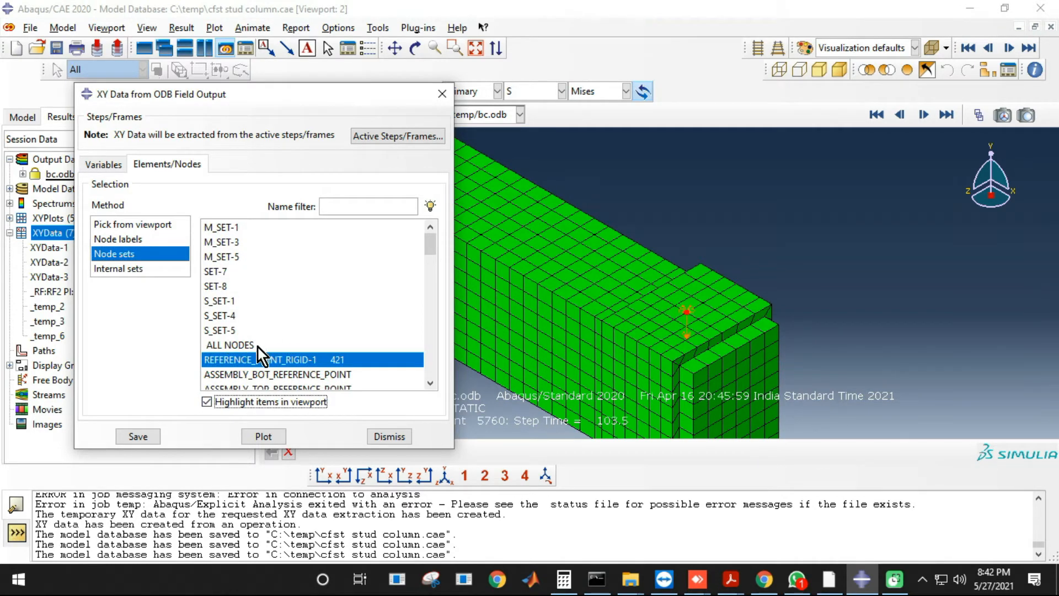
click(220, 227)
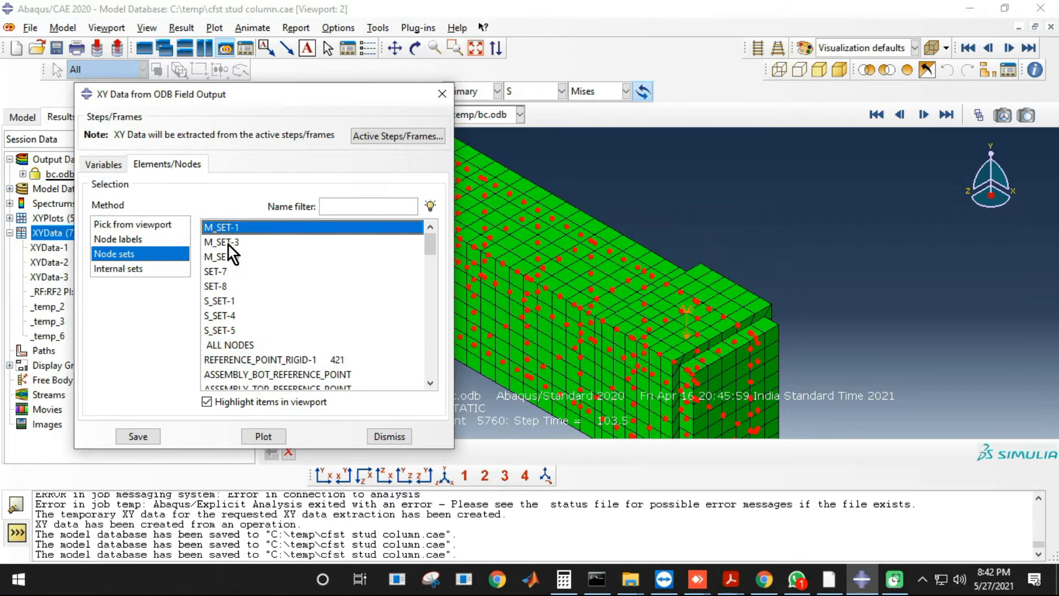
click(216, 271)
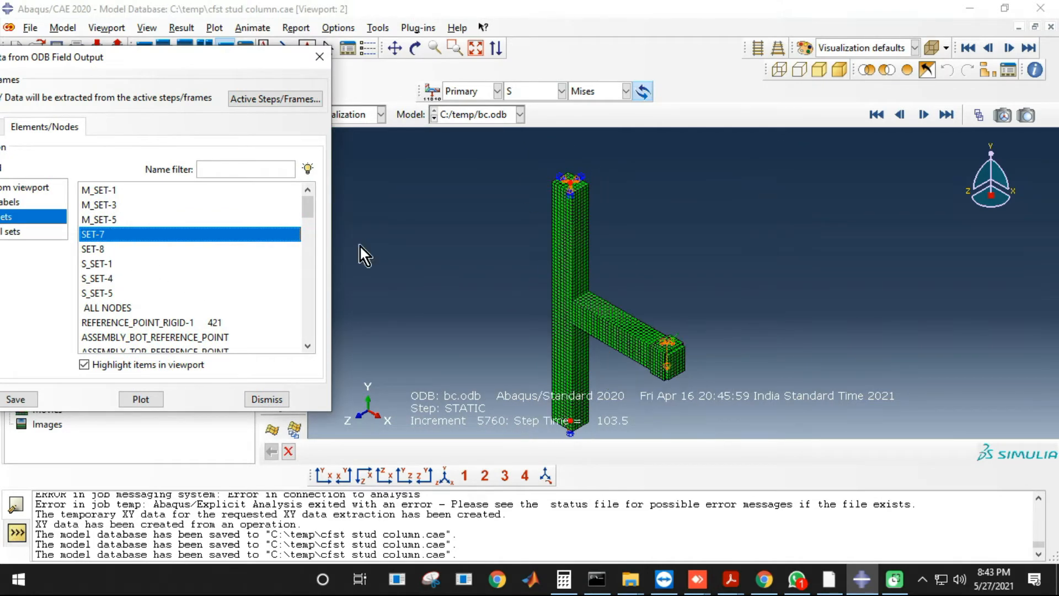
click(99, 219)
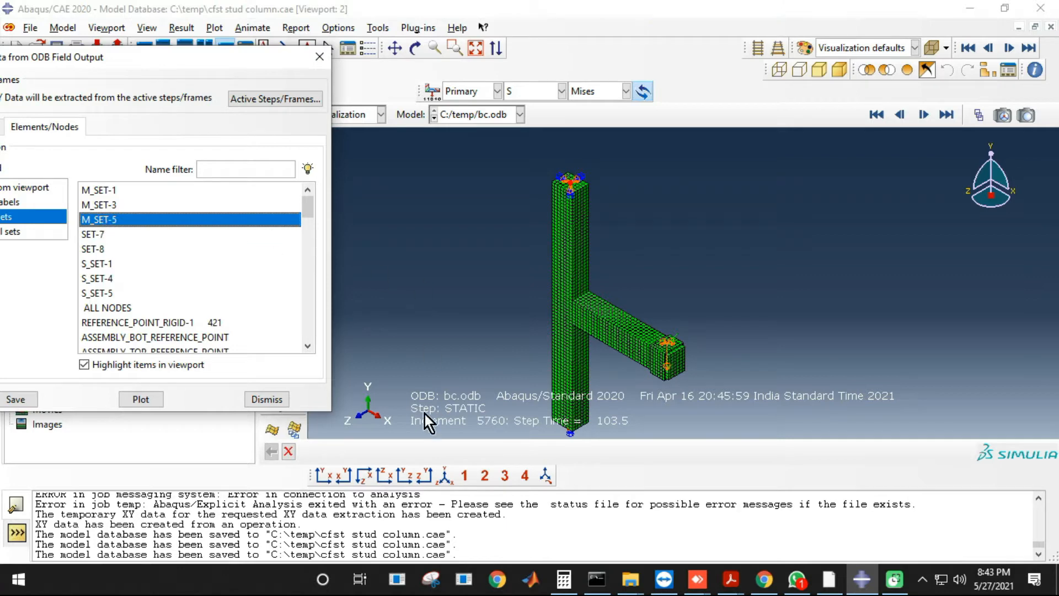
click(97, 205)
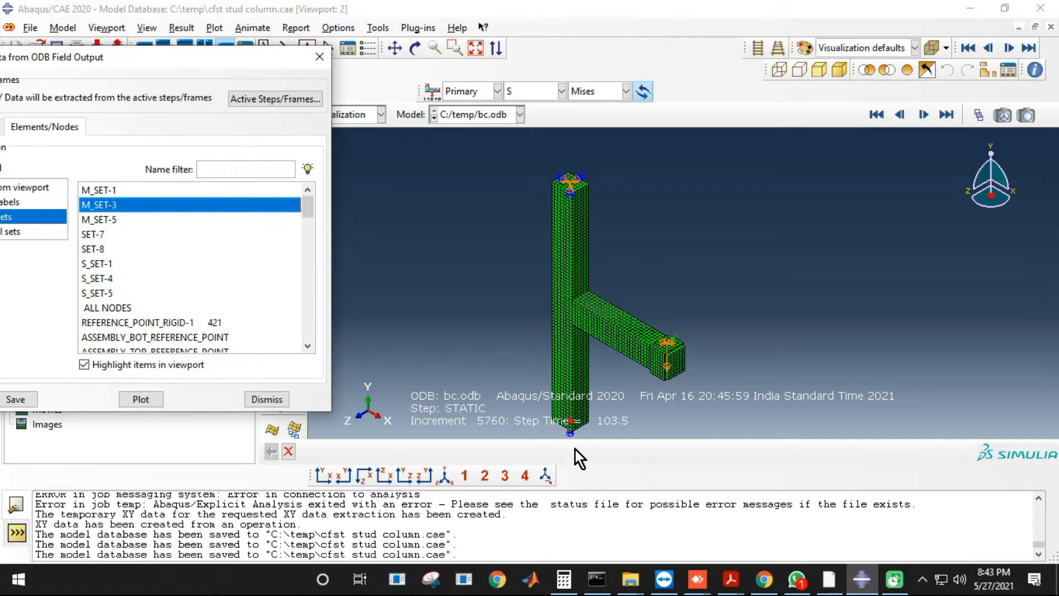
click(93, 189)
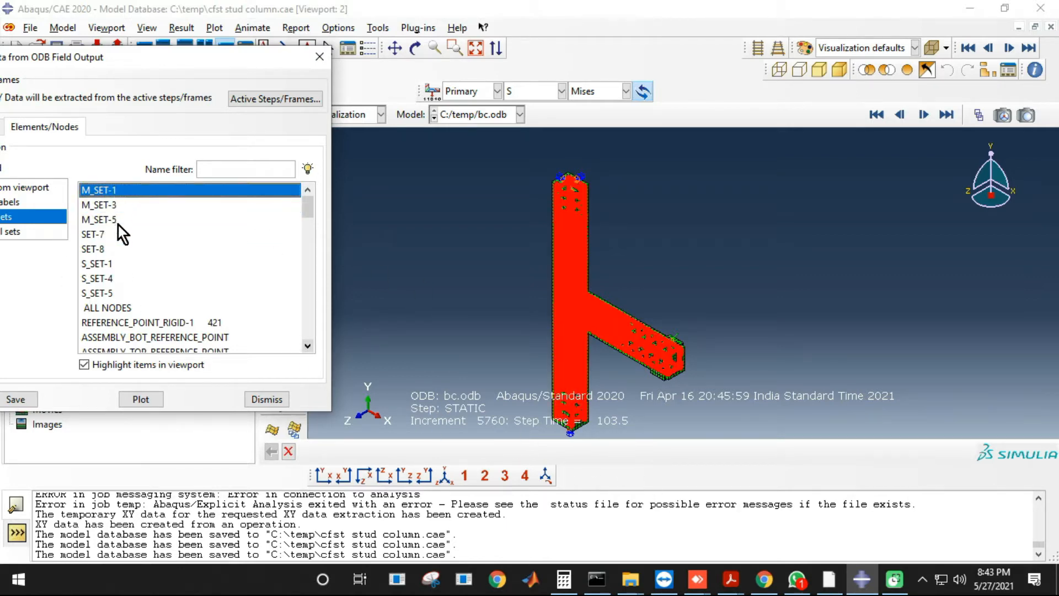
click(93, 250)
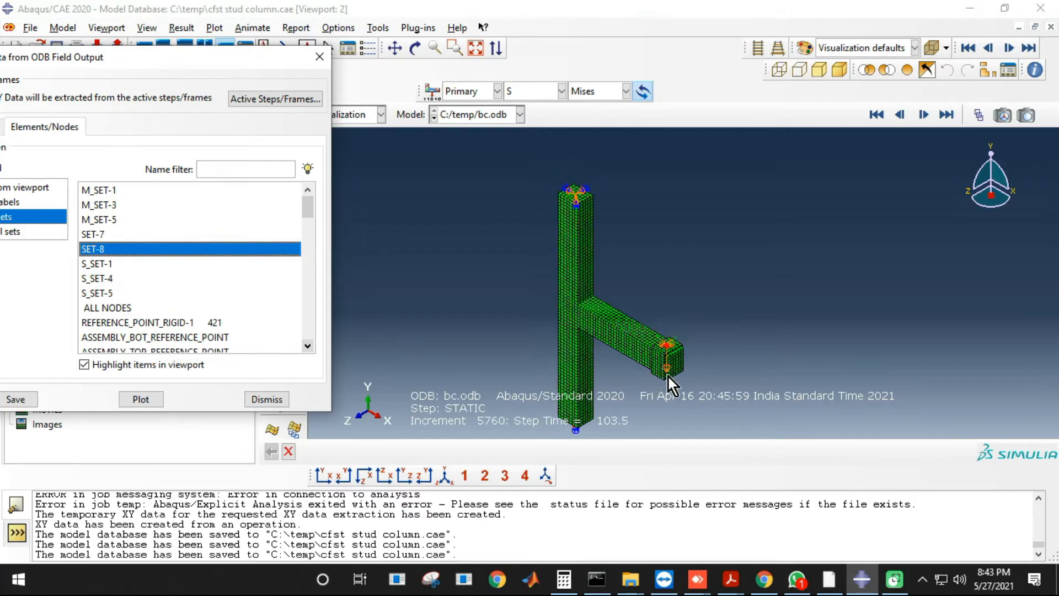
click(140, 398)
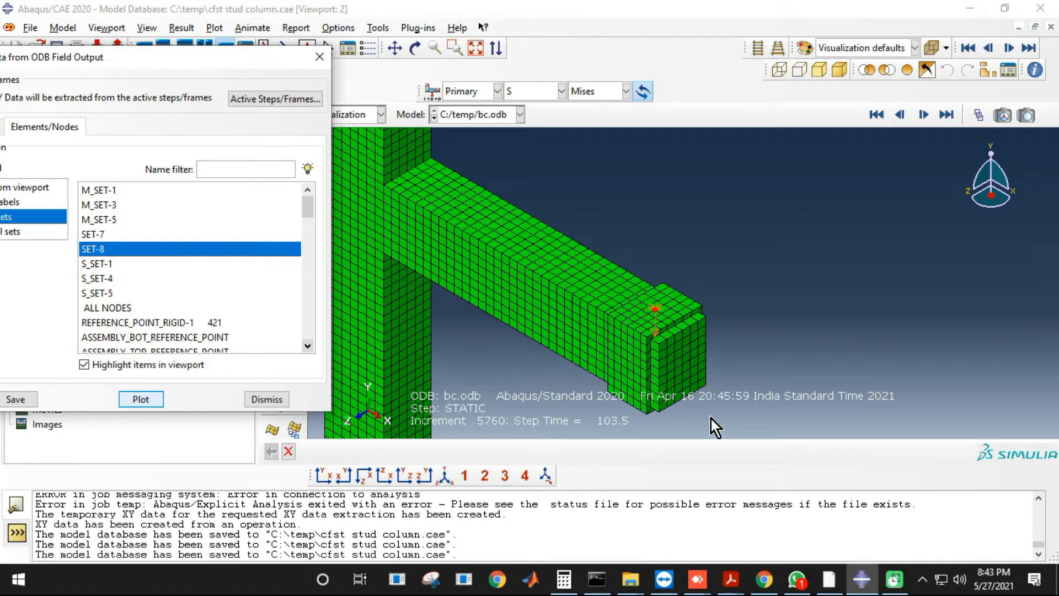
- Plot RF2 and U2 versus time for SET-8, then dismiss the dialog
click(141, 399)
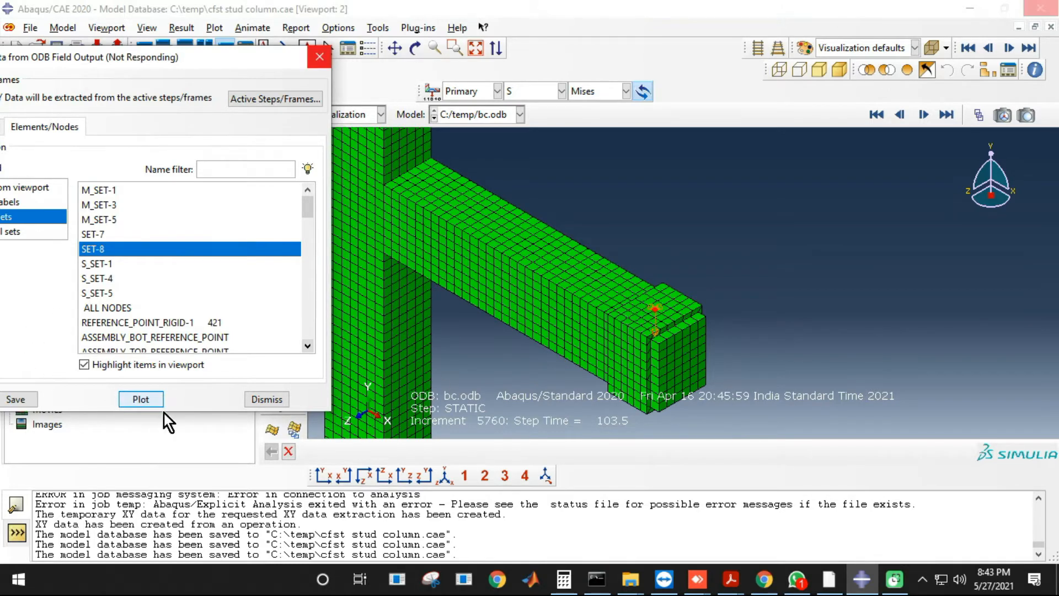
click(140, 399)
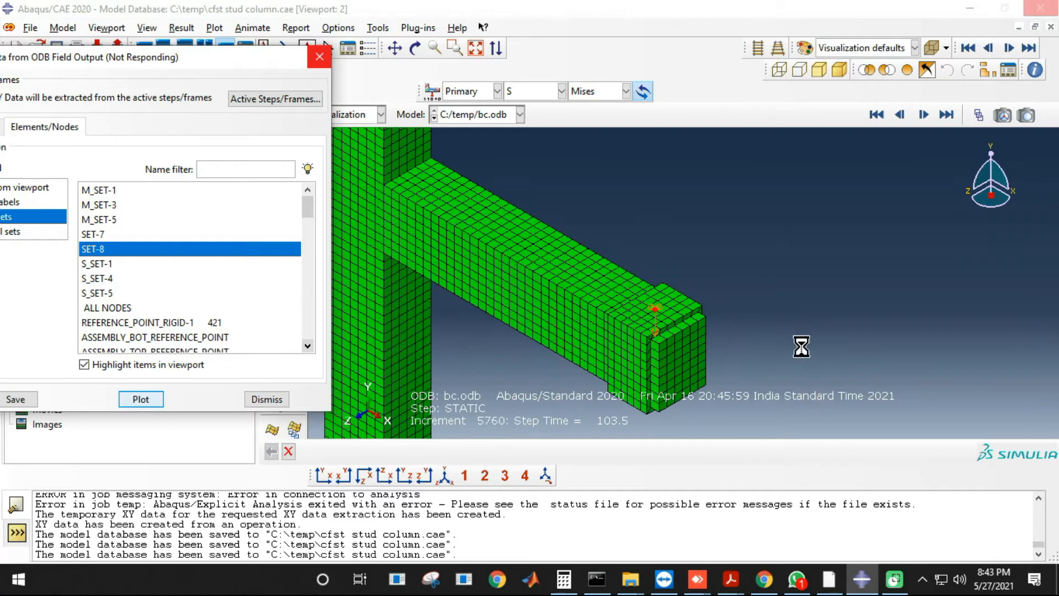
mouse_move(420, 218)
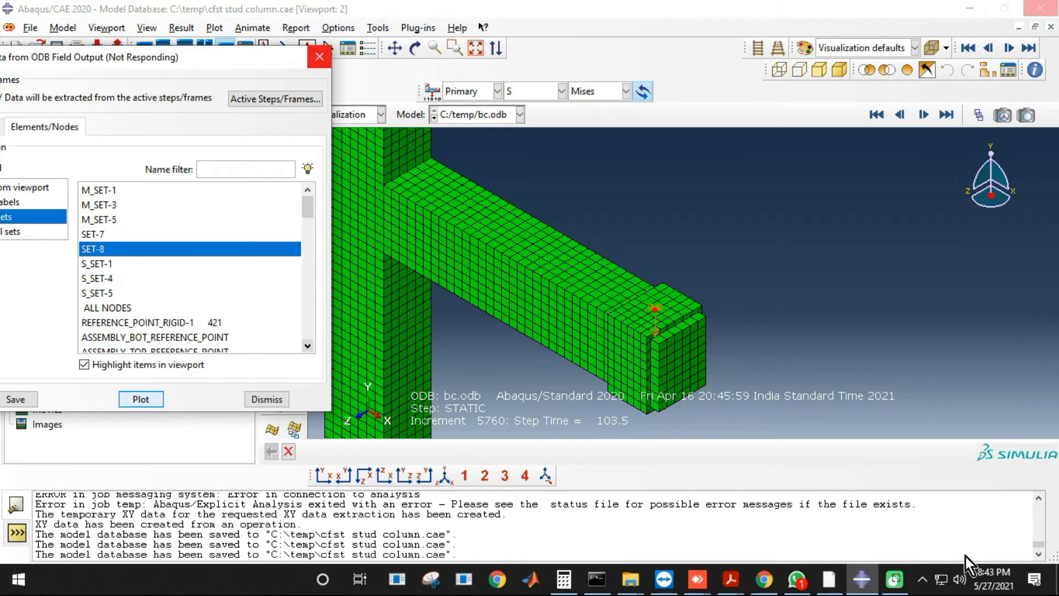
click(140, 398)
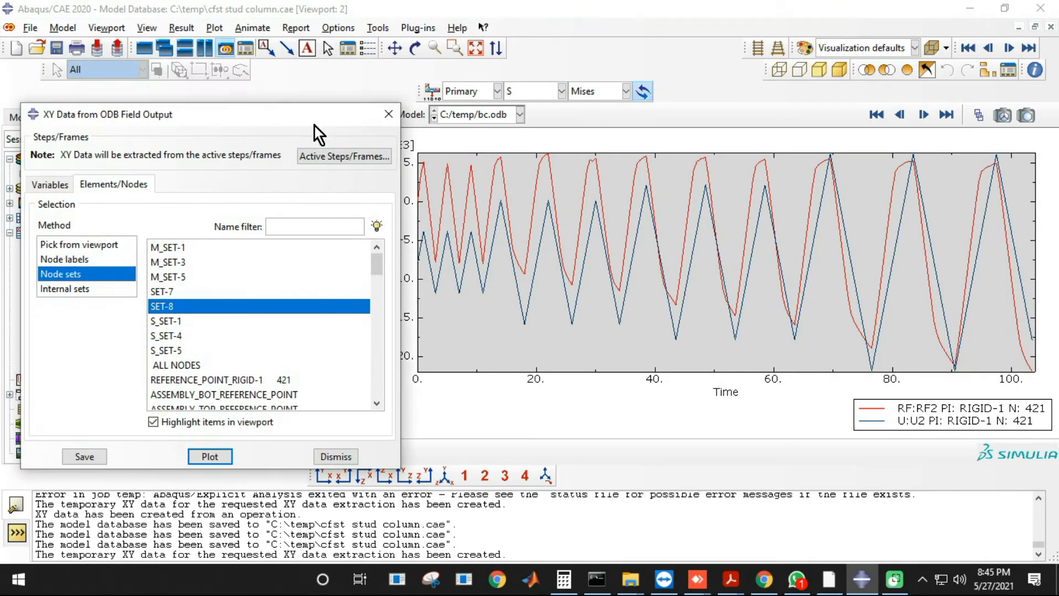
click(334, 457)
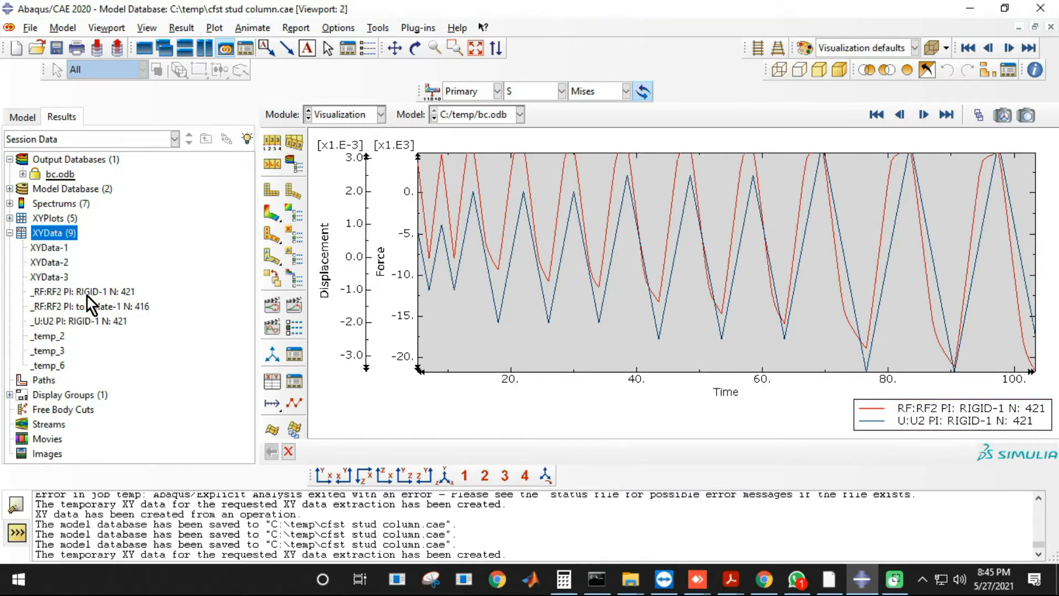
click(77, 291)
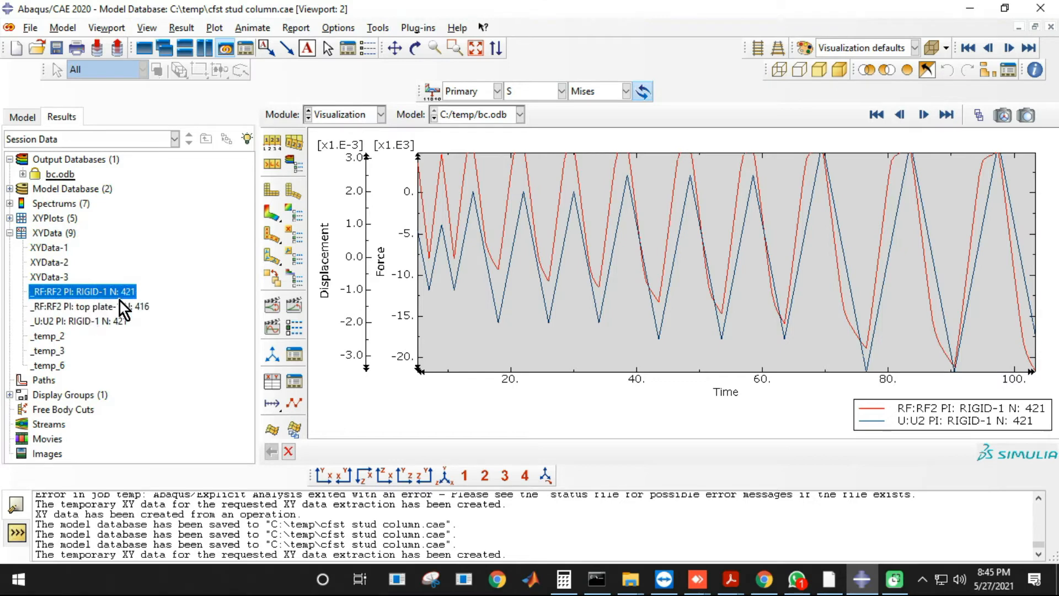
click(71, 321)
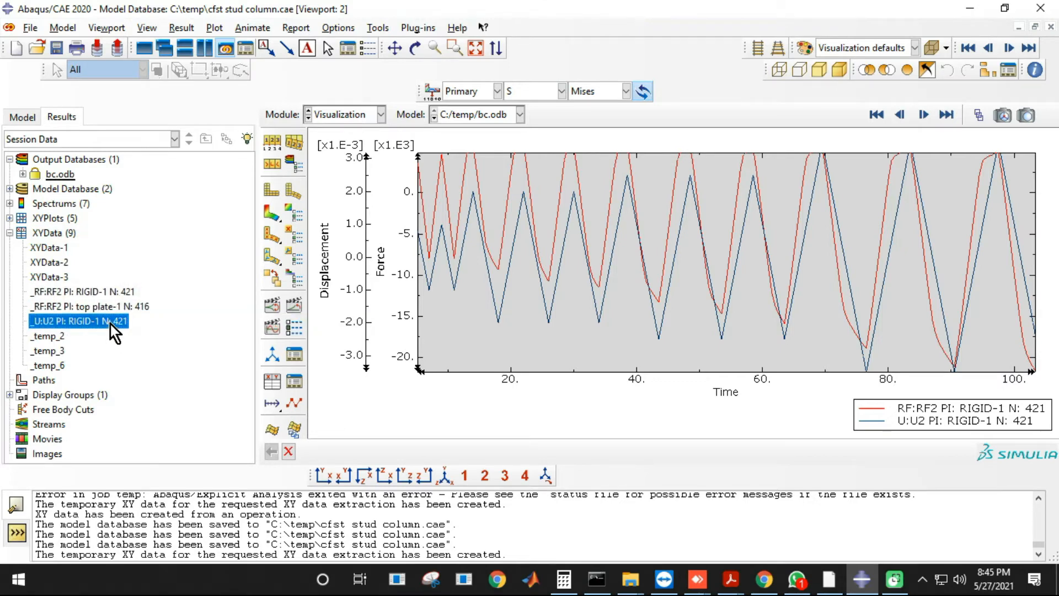
click(71, 292)
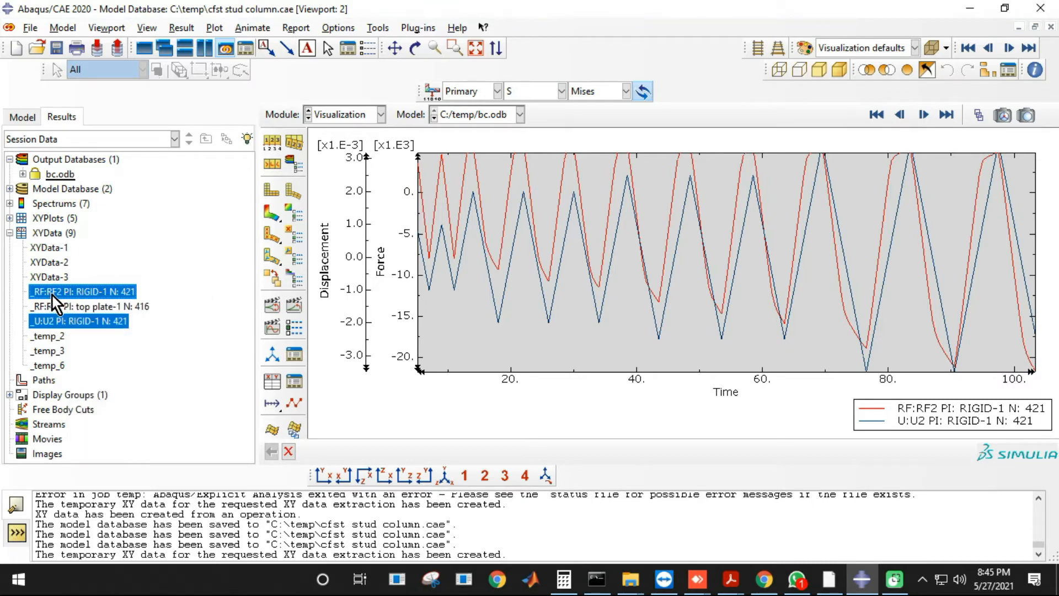
right_click(67, 291)
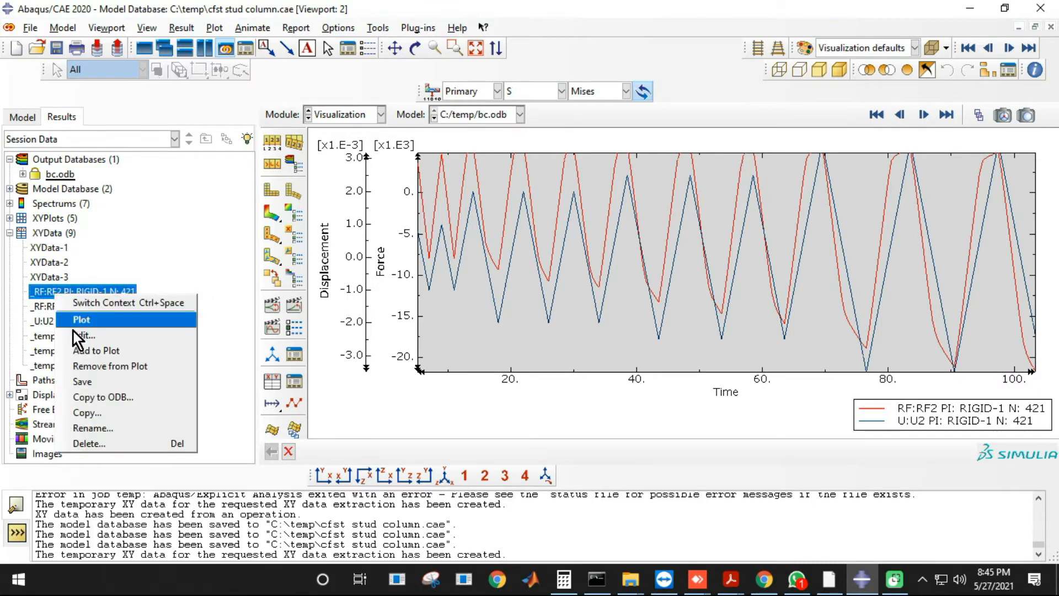
click(83, 336)
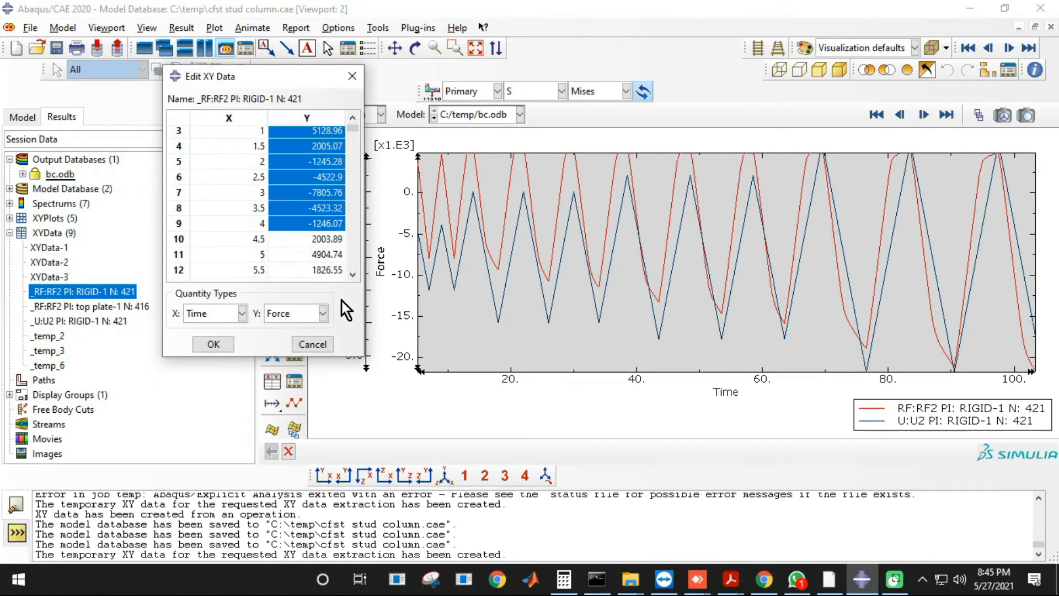
scroll(down, 3)
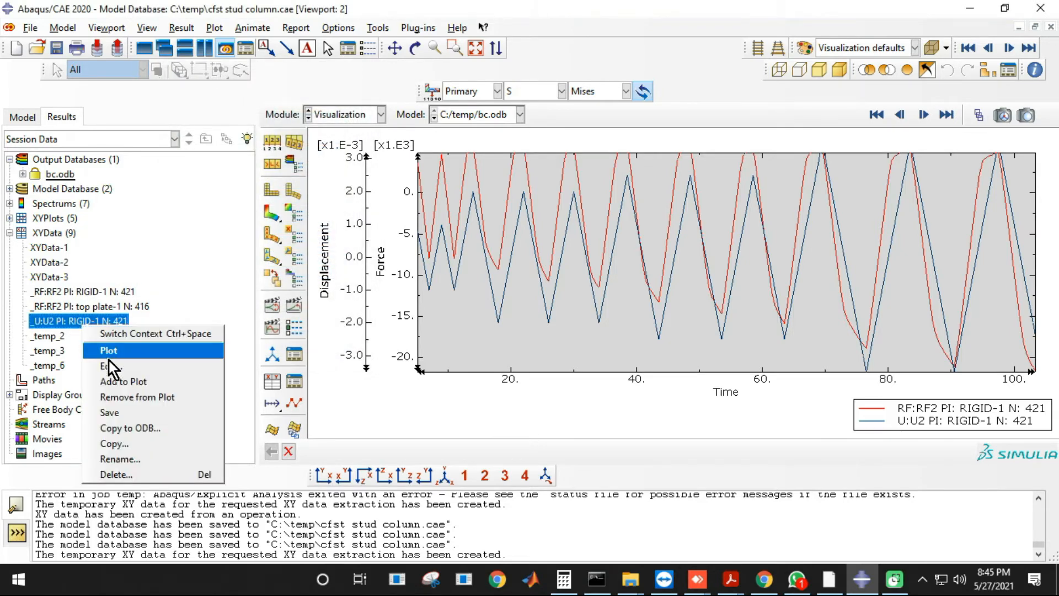
click(109, 366)
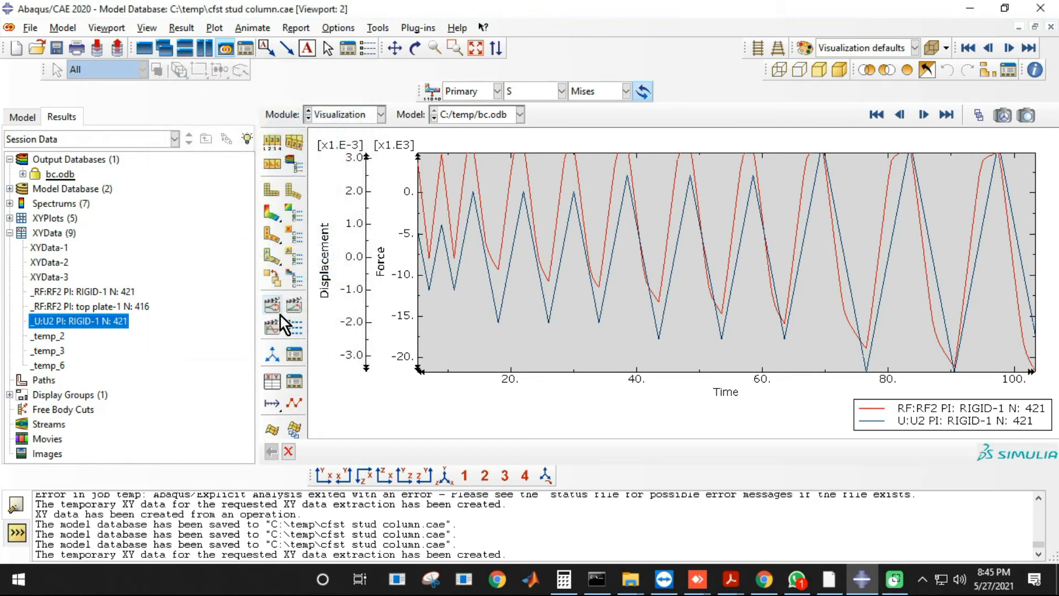
mouse_move(116, 353)
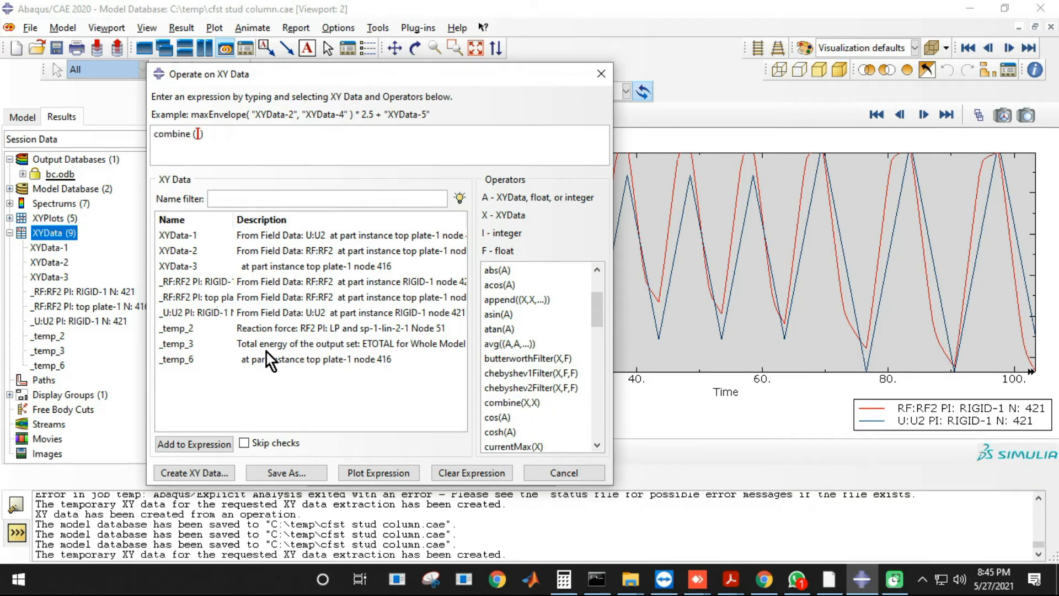
mouse_move(426, 285)
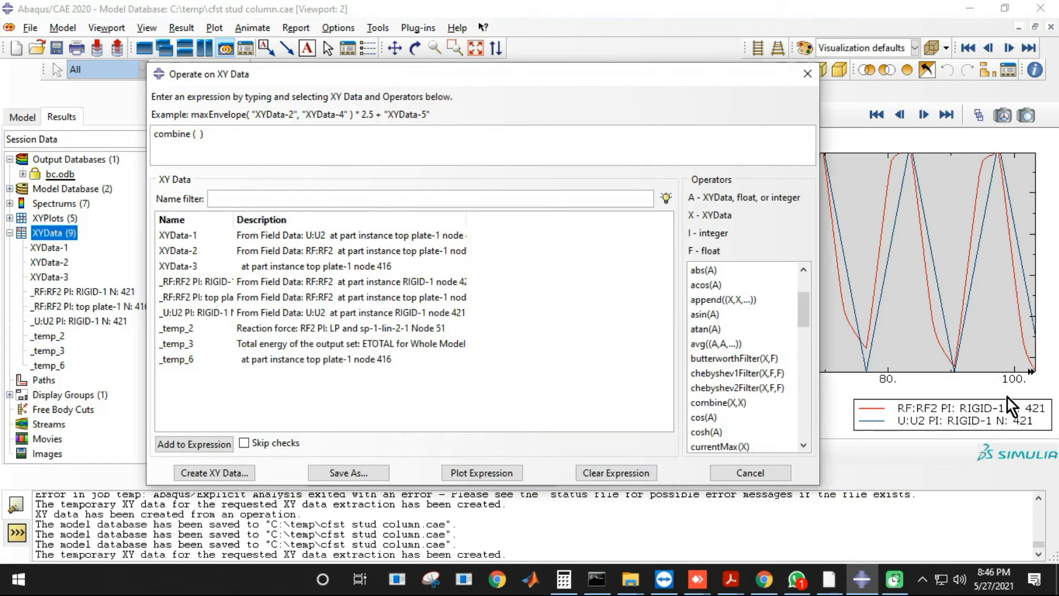
mouse_move(452, 279)
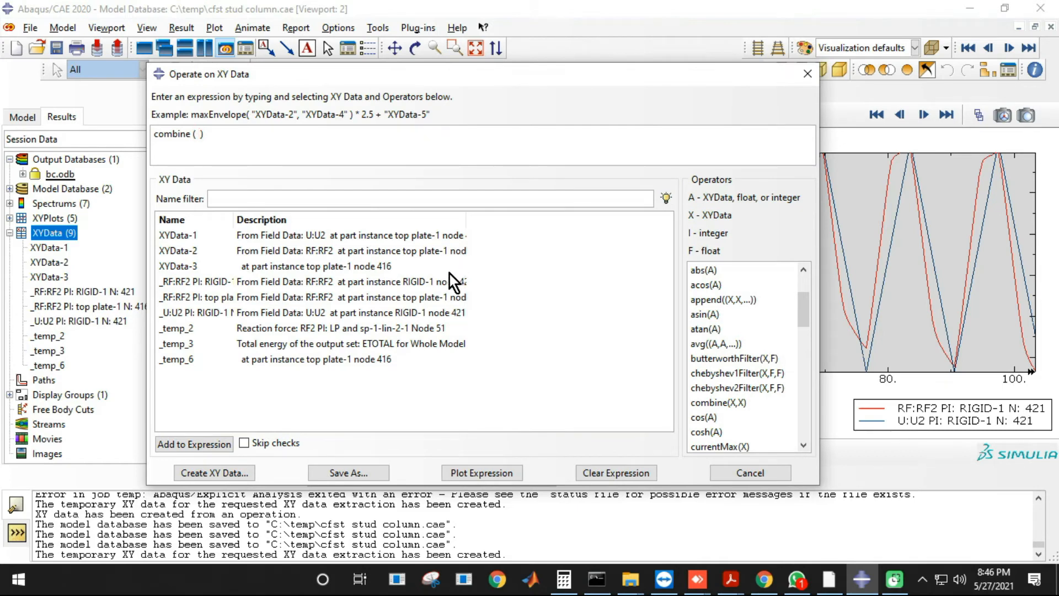
- Plot the expression combine(U2, RF2) for node 421 as _temp_1
click(194, 282)
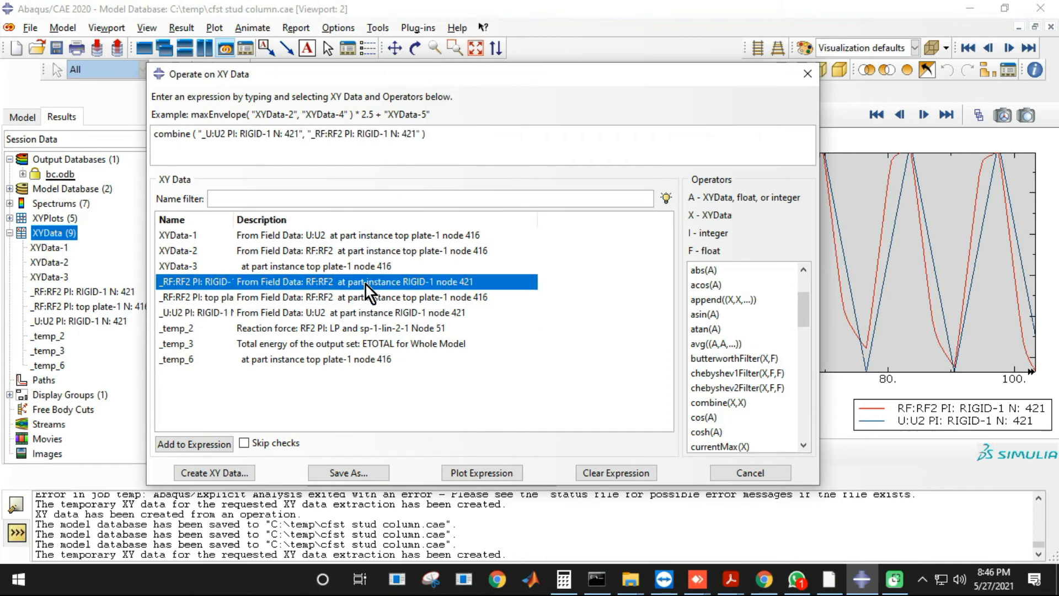
click(481, 472)
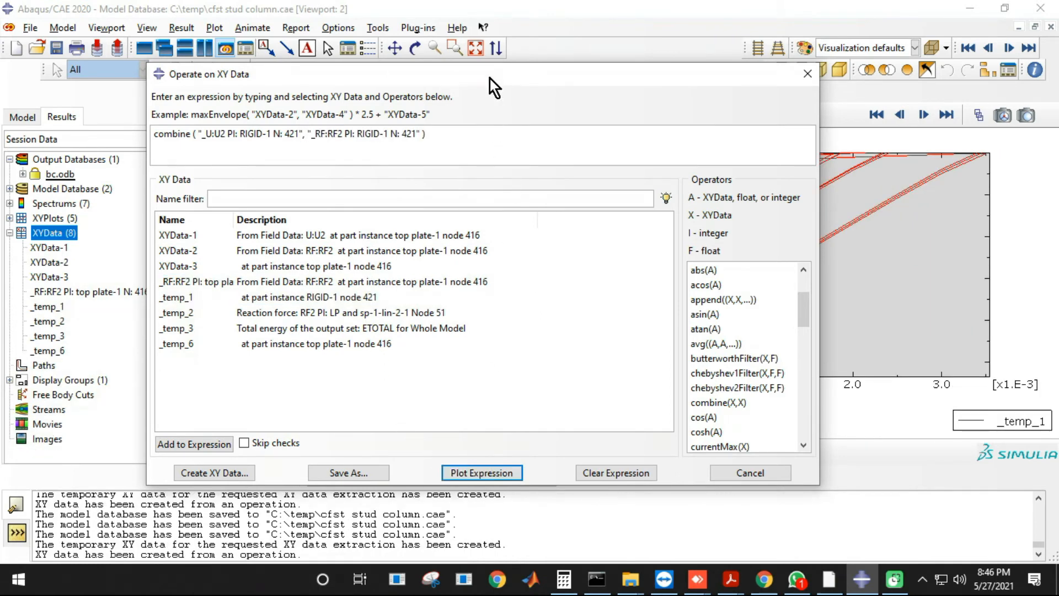
- Move the expression dialog off the plot and inspect the _temp_1 value table
click(482, 472)
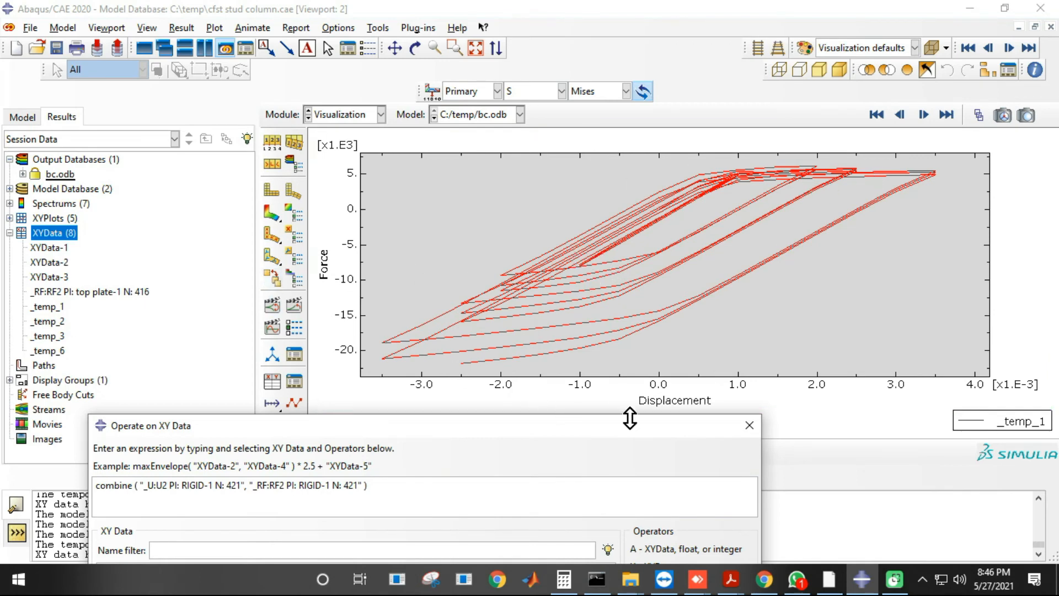
mouse_move(994, 543)
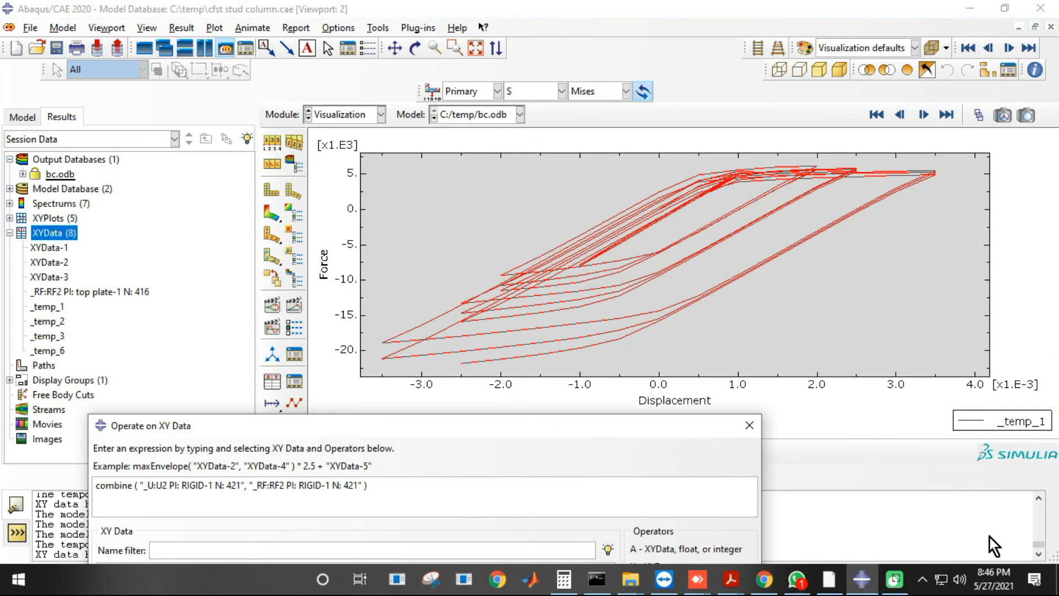
mouse_move(983, 558)
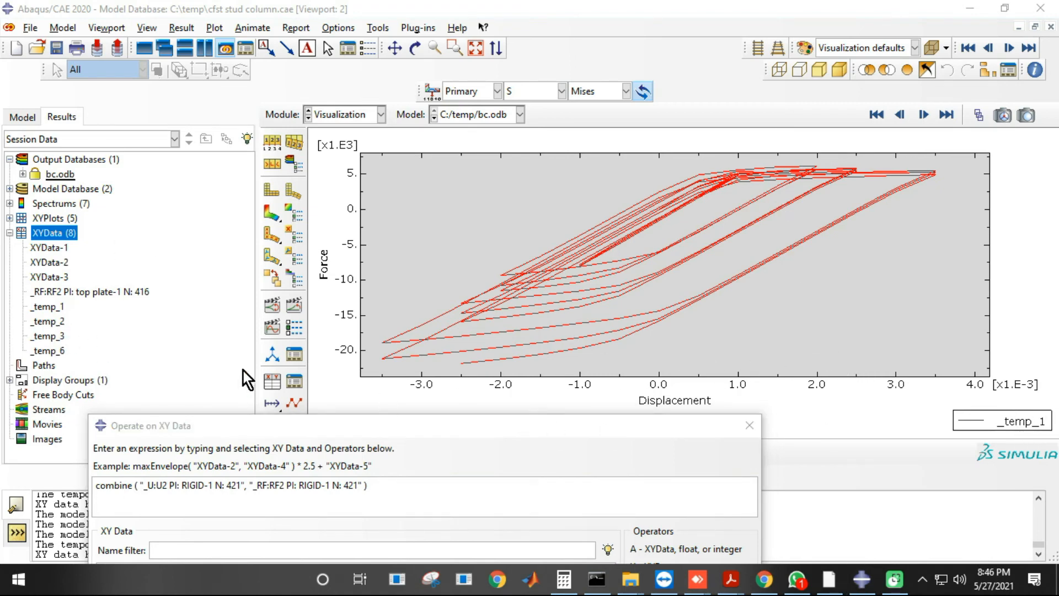
right_click(38, 306)
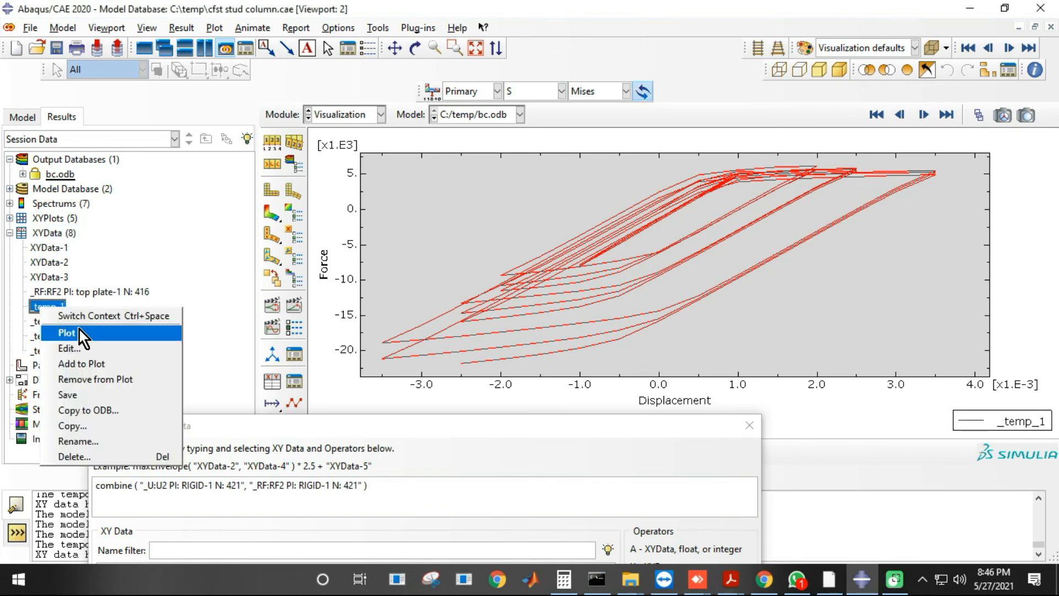
click(68, 348)
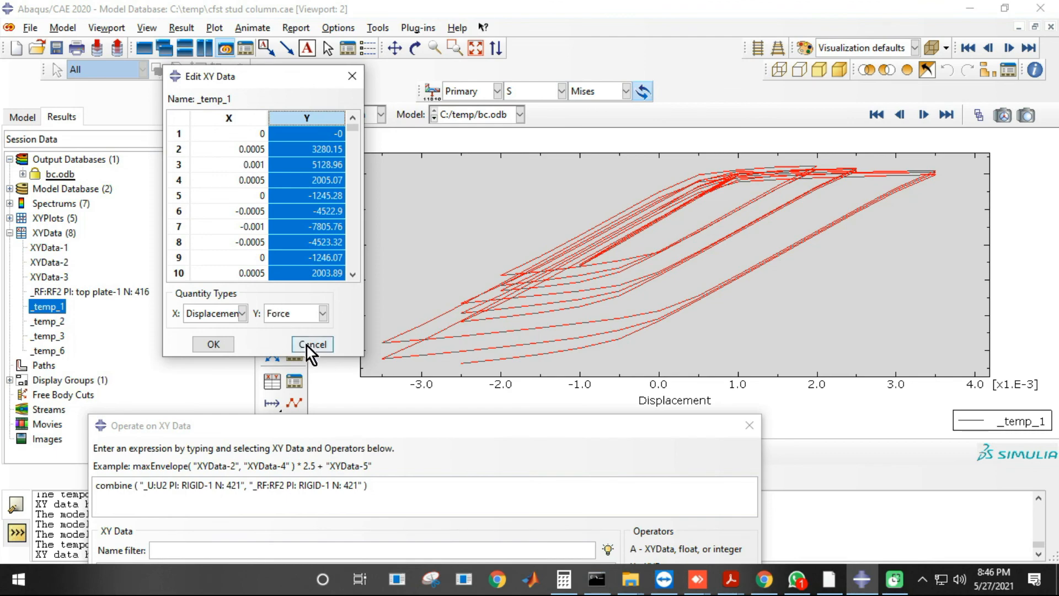
click(313, 344)
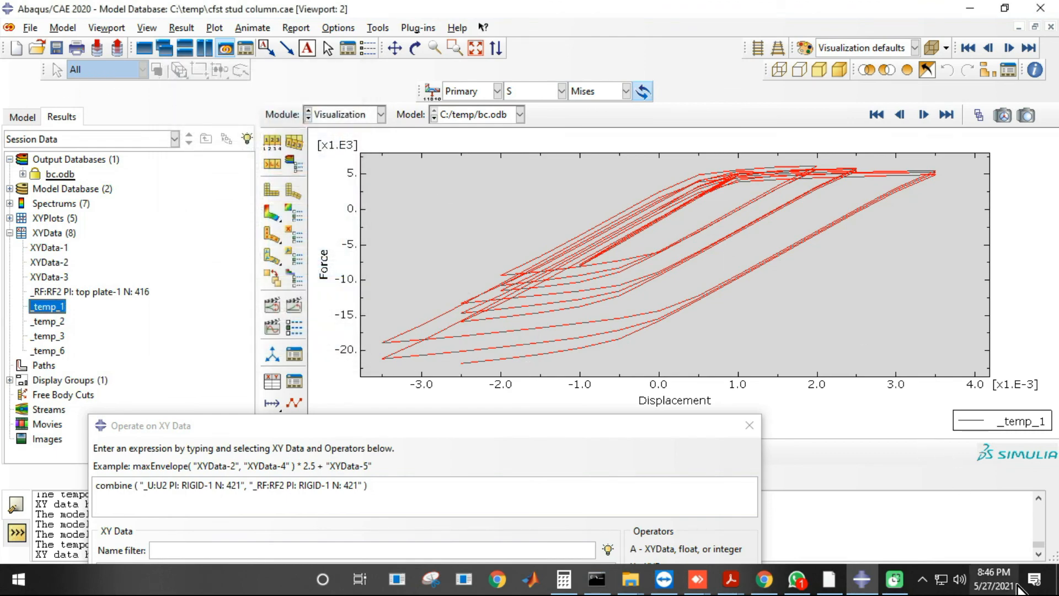